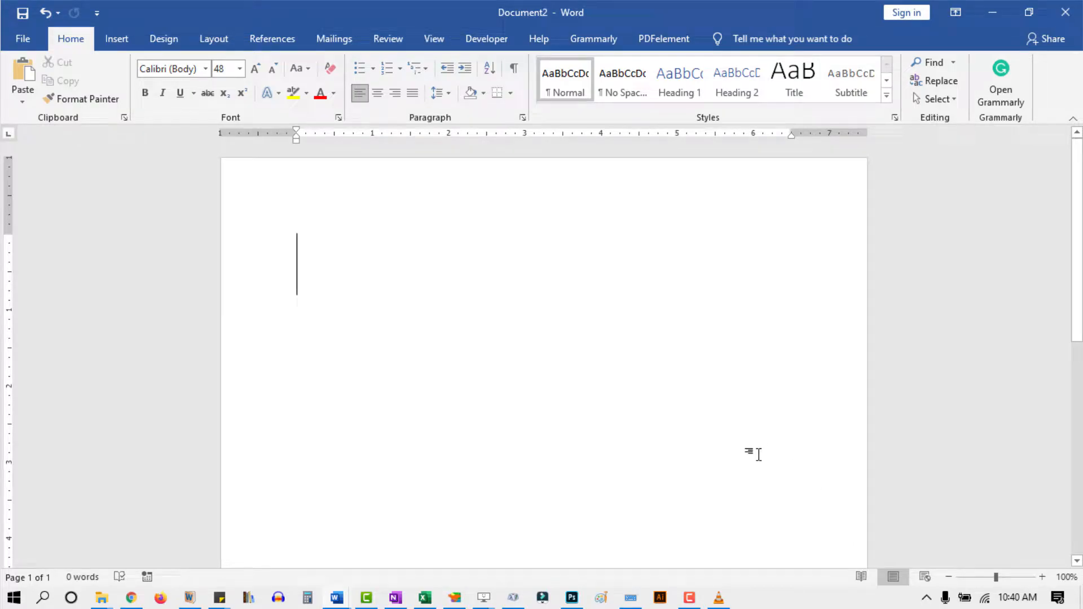
mouse_move(893, 489)
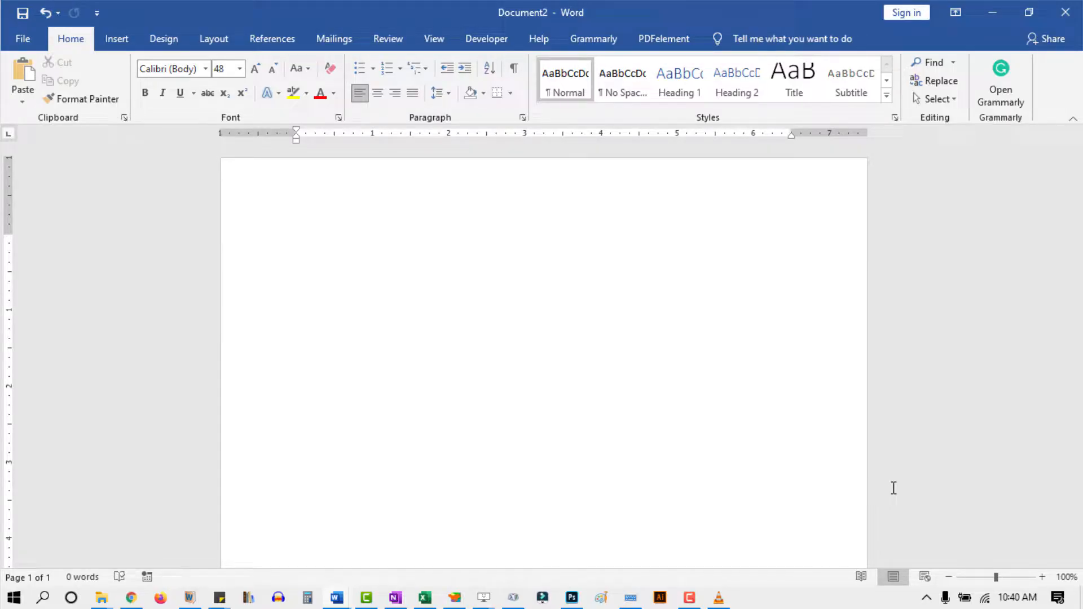
Step: Enter two ÷ signs with Alt+0247 using the On-Screen Keyboard, then close it
click(297, 263)
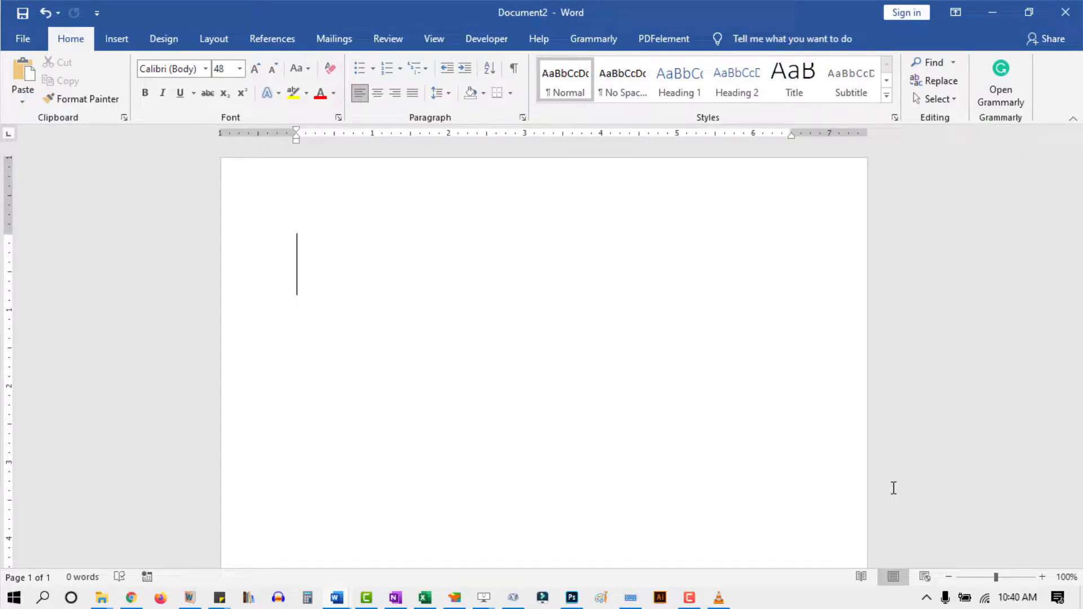
click(628, 597)
text(÷)
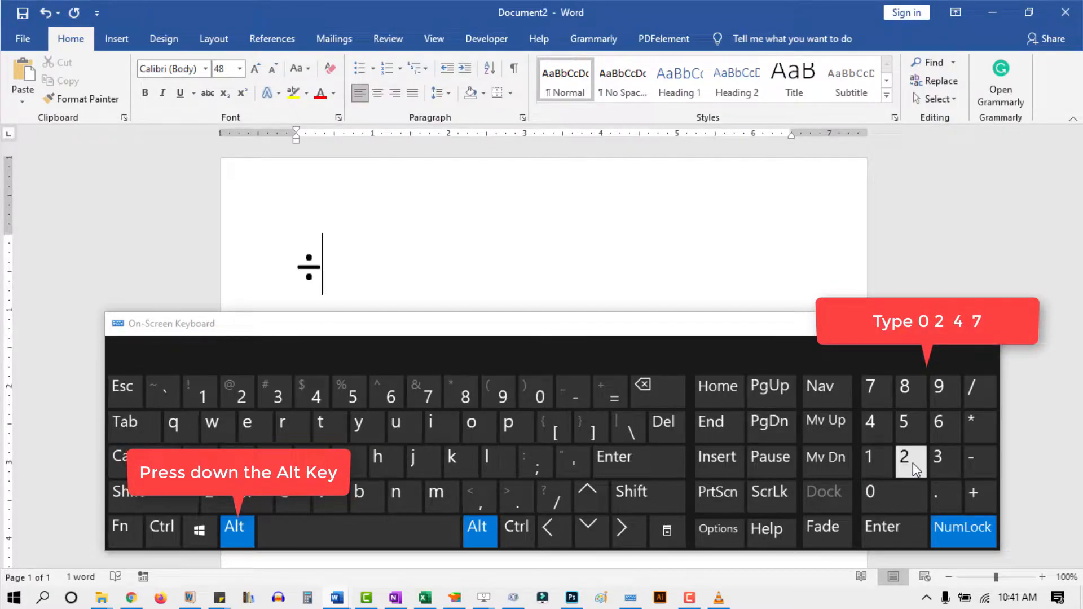
click(871, 386)
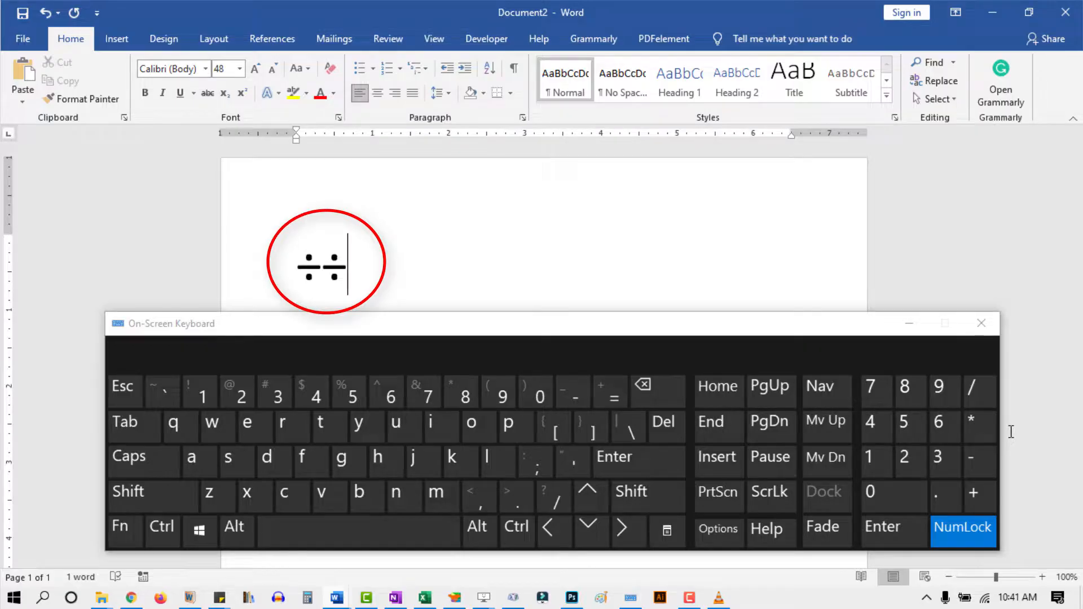
mouse_move(970, 387)
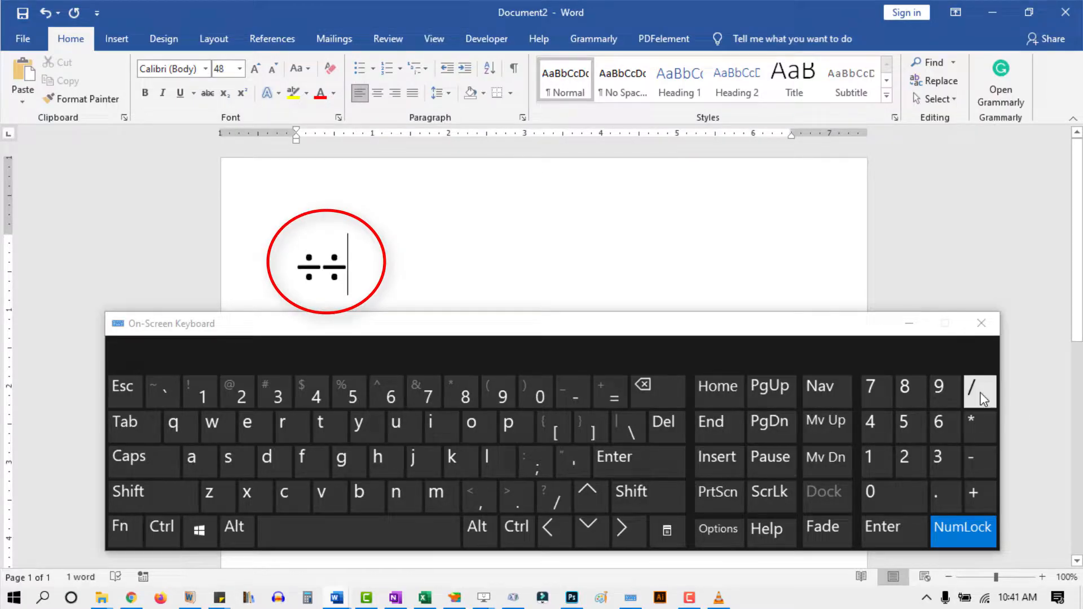
click(980, 323)
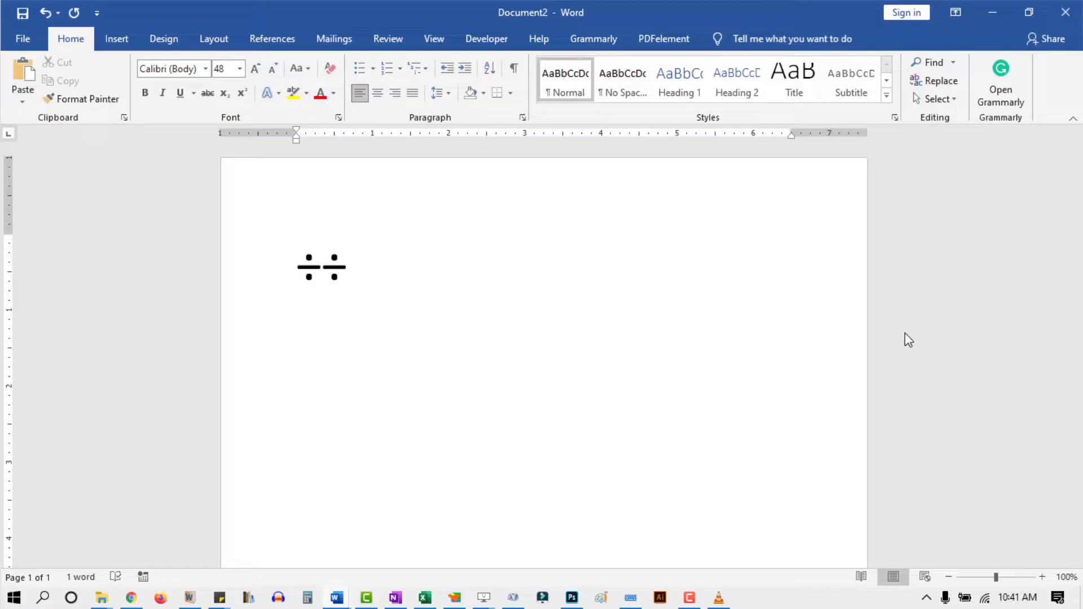
Step: Search the Start menu for 'Character Map' to bring up the app
click(348, 266)
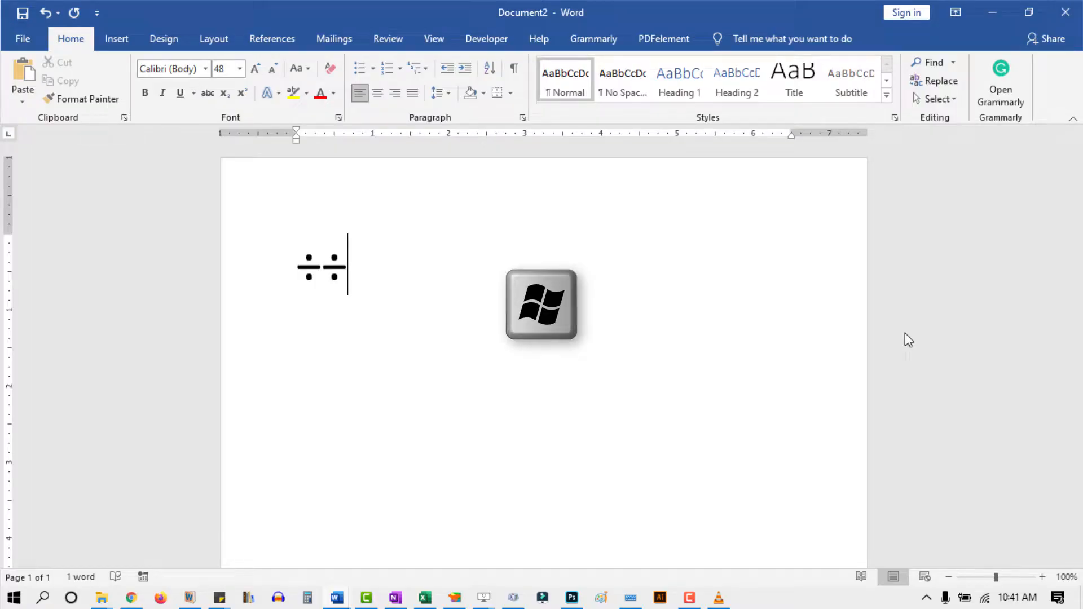
click(13, 597)
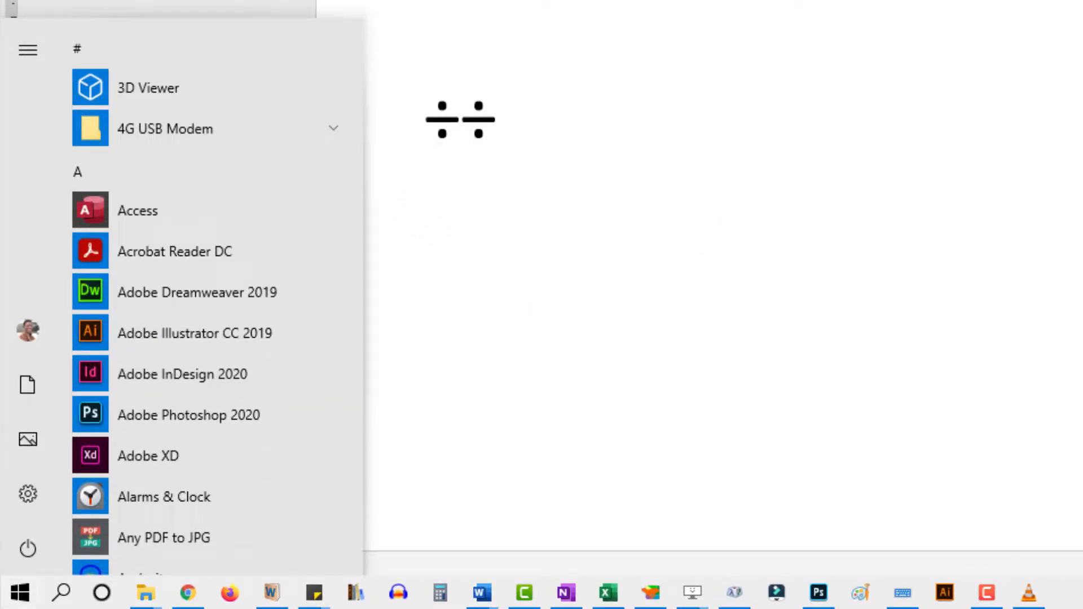
text(Character Map)
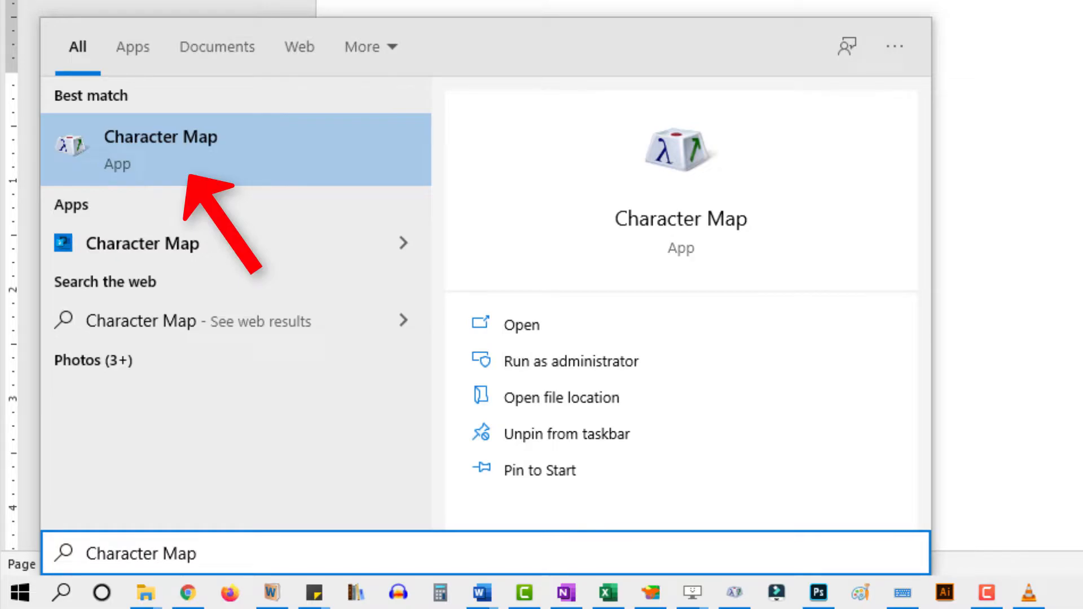
mouse_move(1033, 233)
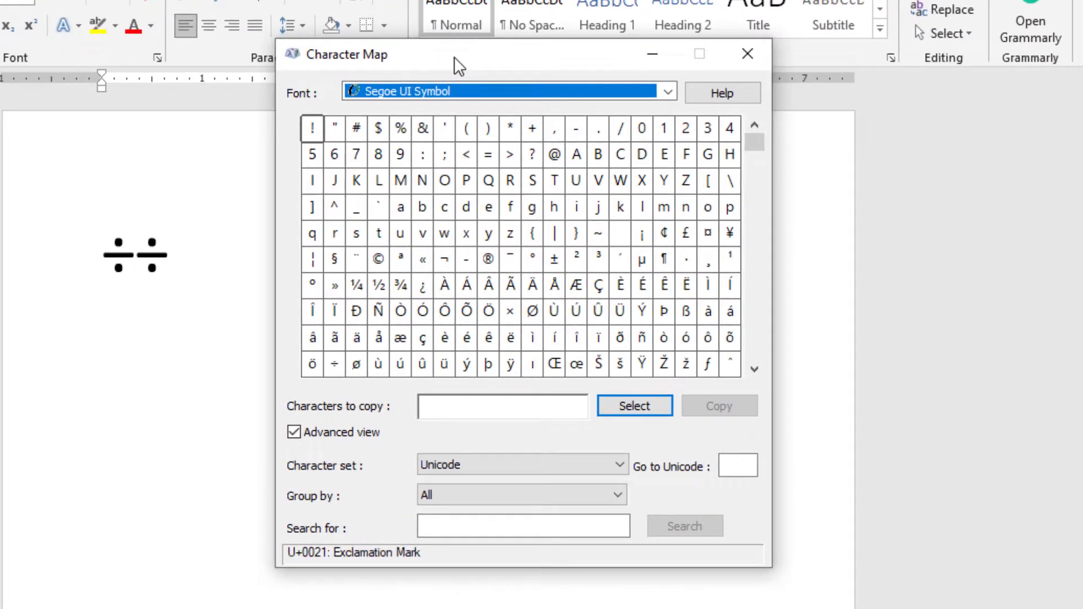
mouse_move(614, 374)
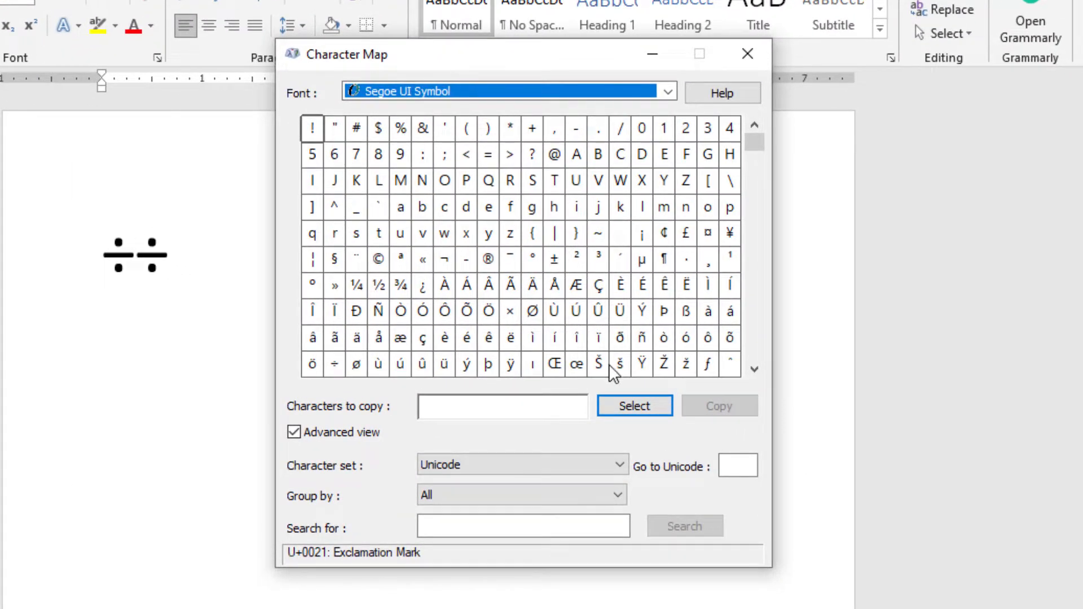
Step: Enable Advanced view and search characters for 'Division si' to list the division sign
click(293, 431)
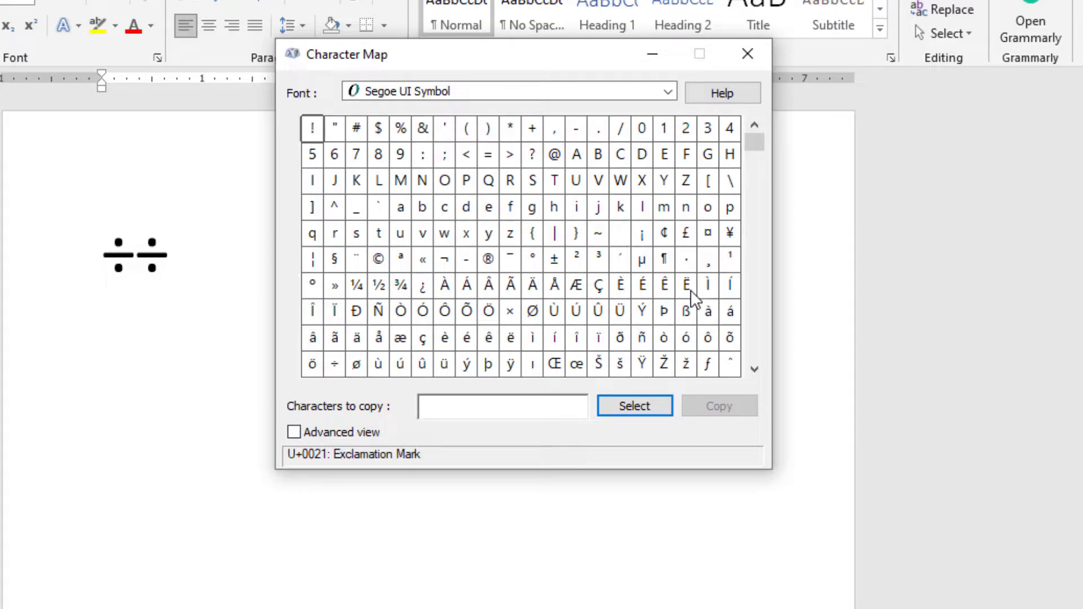
mouse_move(424, 416)
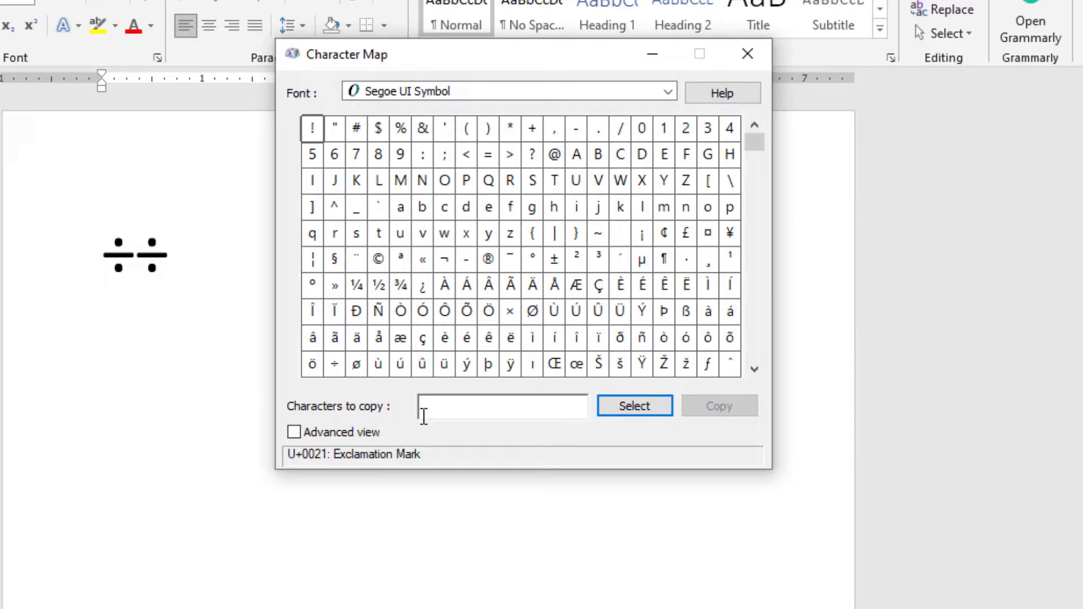
mouse_move(409, 426)
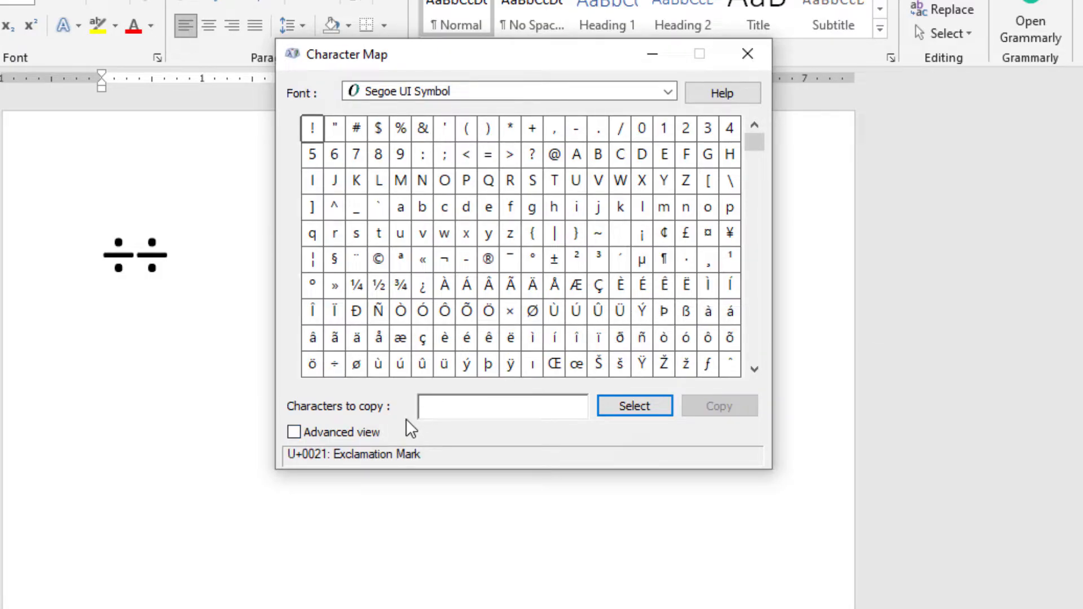
mouse_move(314, 434)
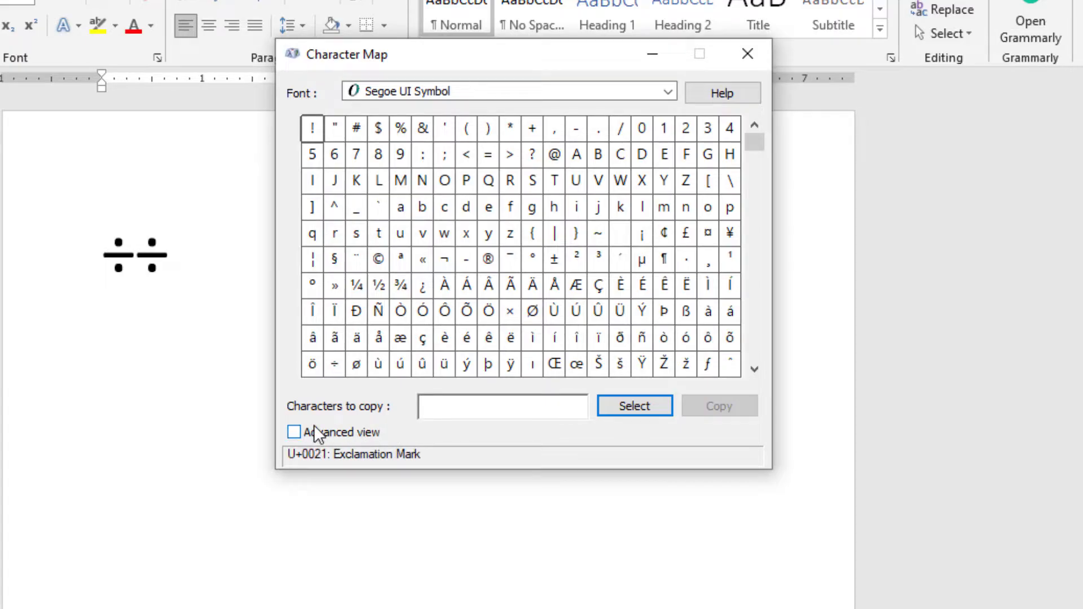
click(293, 432)
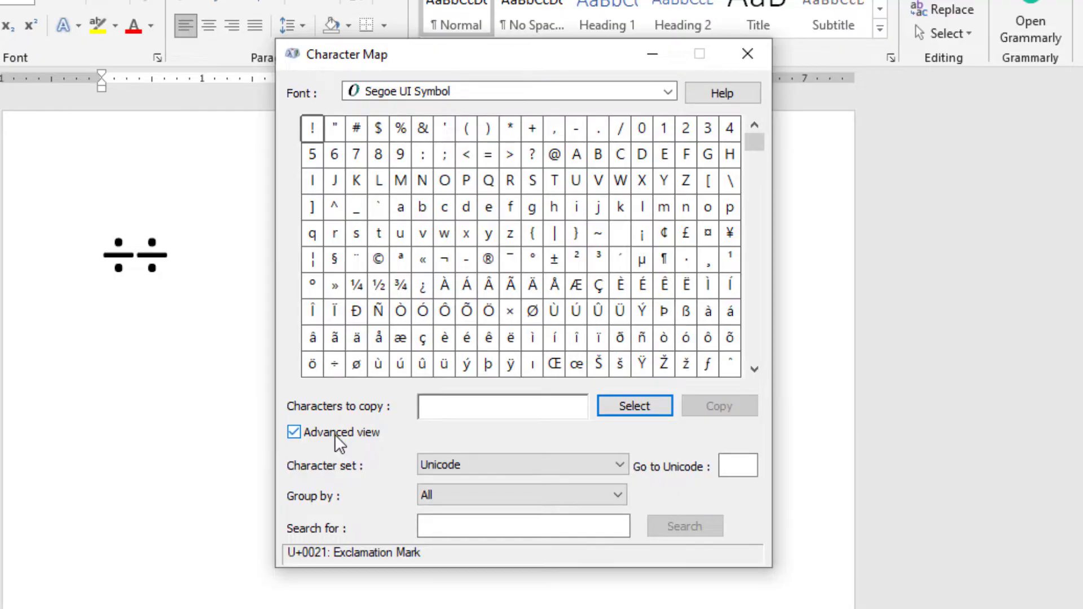
mouse_move(517, 547)
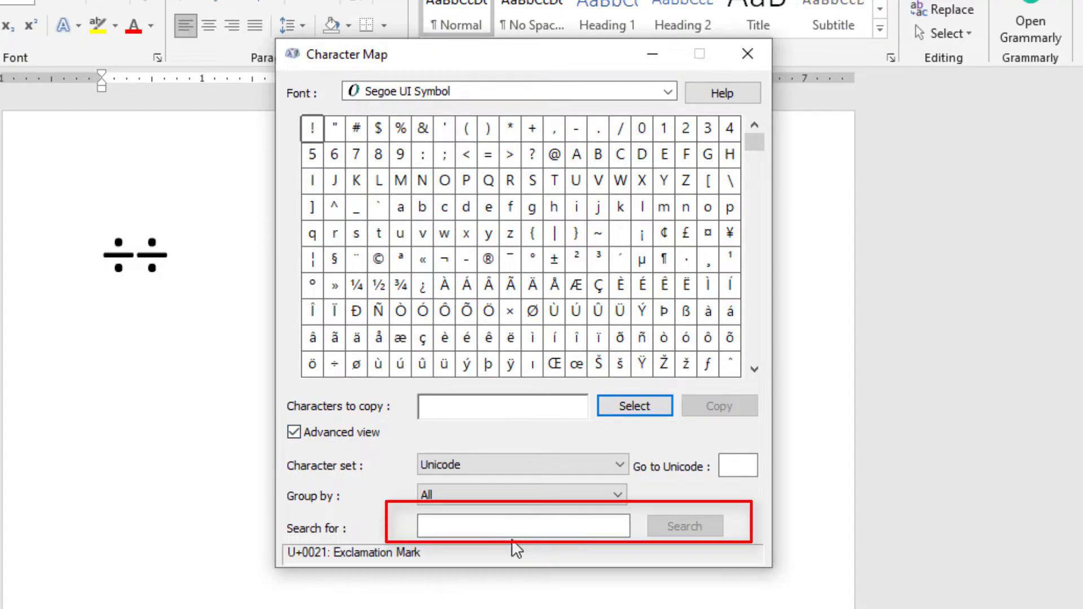
click(523, 525)
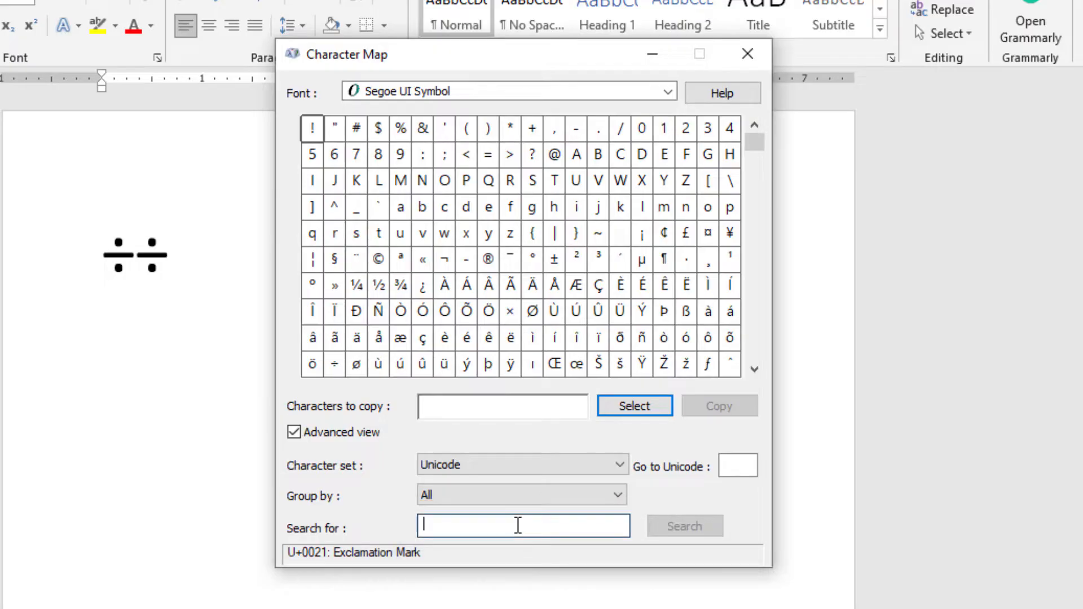
text(Division si)
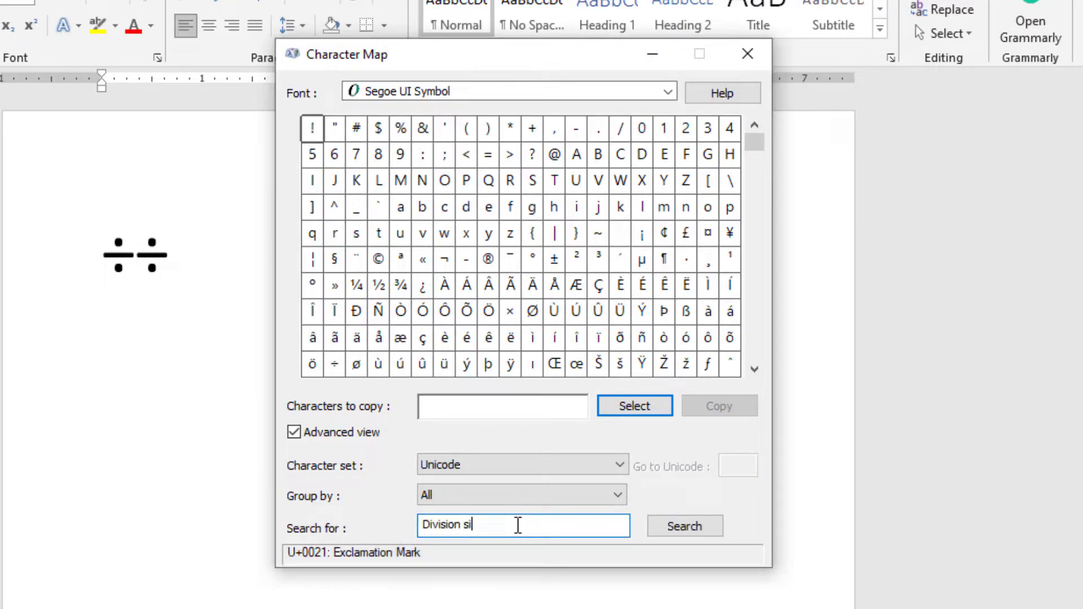
click(683, 525)
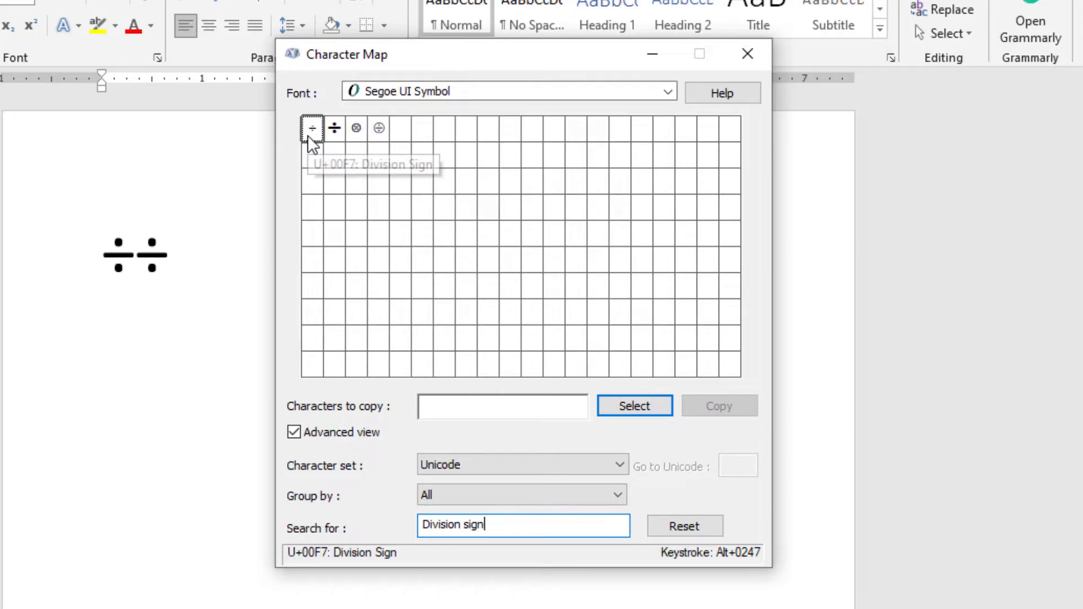
Step: Select and copy the ÷ character, pasting it as the third sign in Word
click(633, 406)
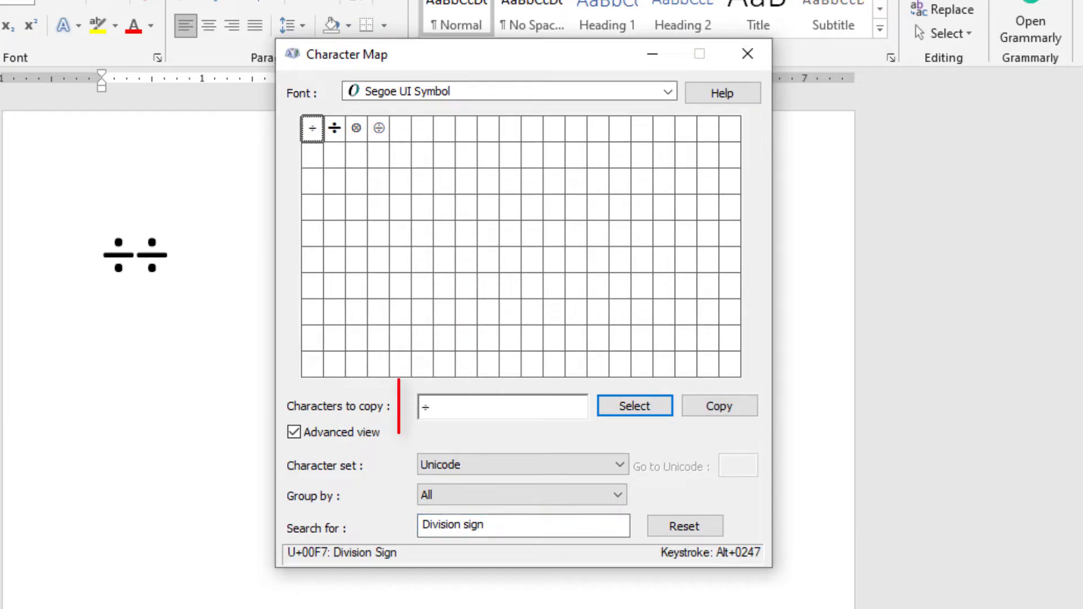
click(502, 406)
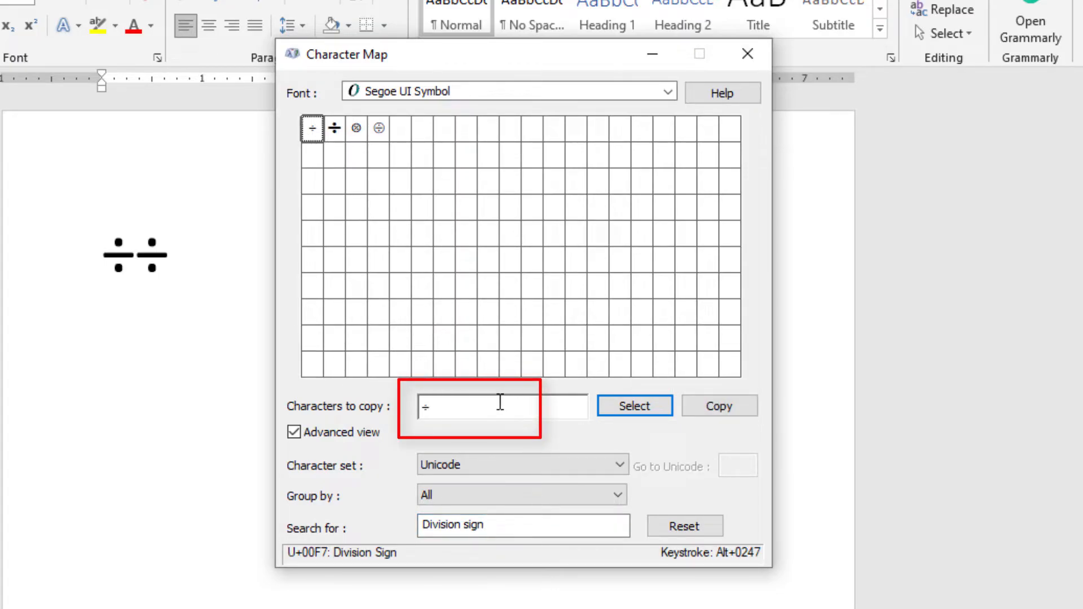
click(717, 407)
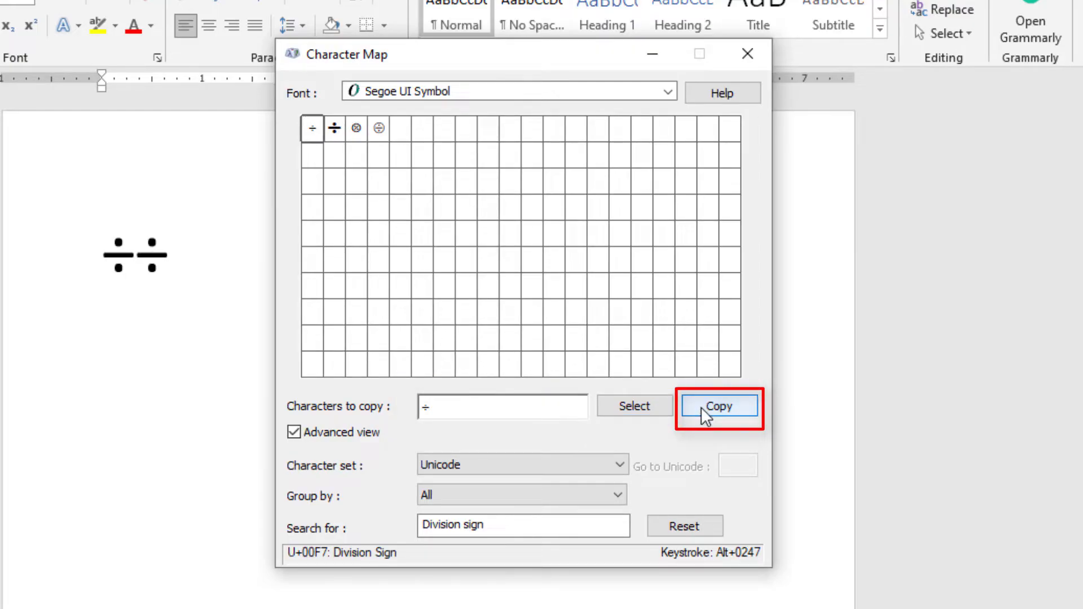
click(718, 406)
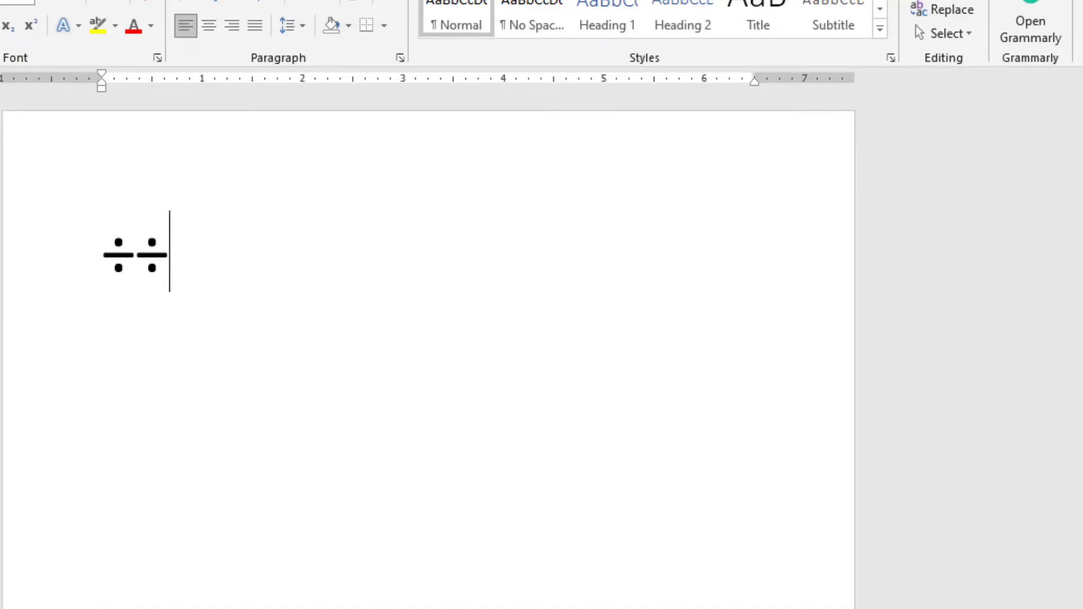
text(÷)
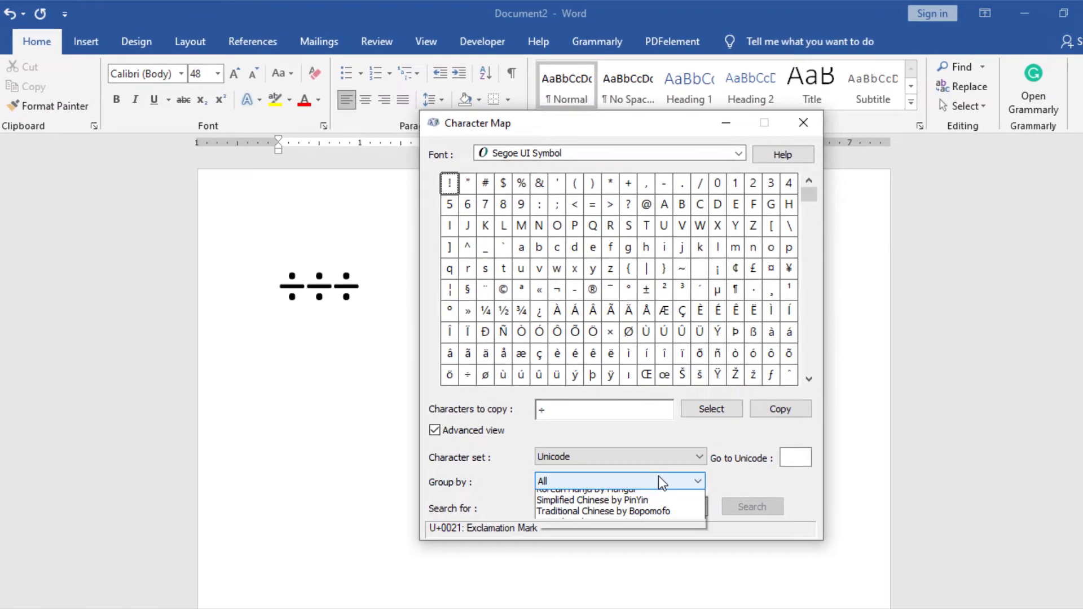
Step: Group by Unicode Subrange, pick ÷ from Mathematical Operators, and copy it again
click(587, 489)
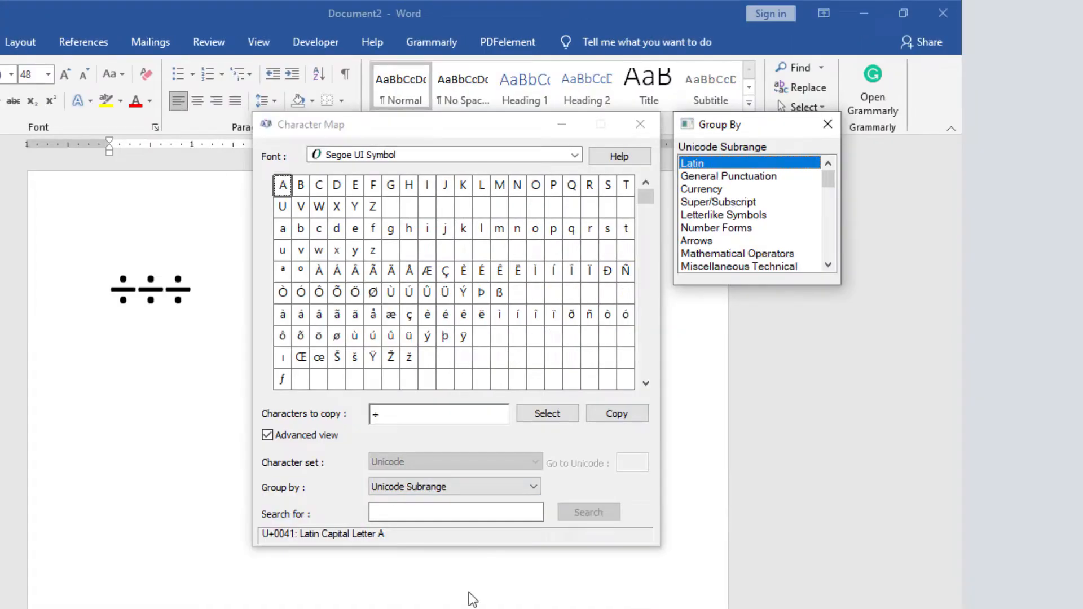
mouse_move(557, 582)
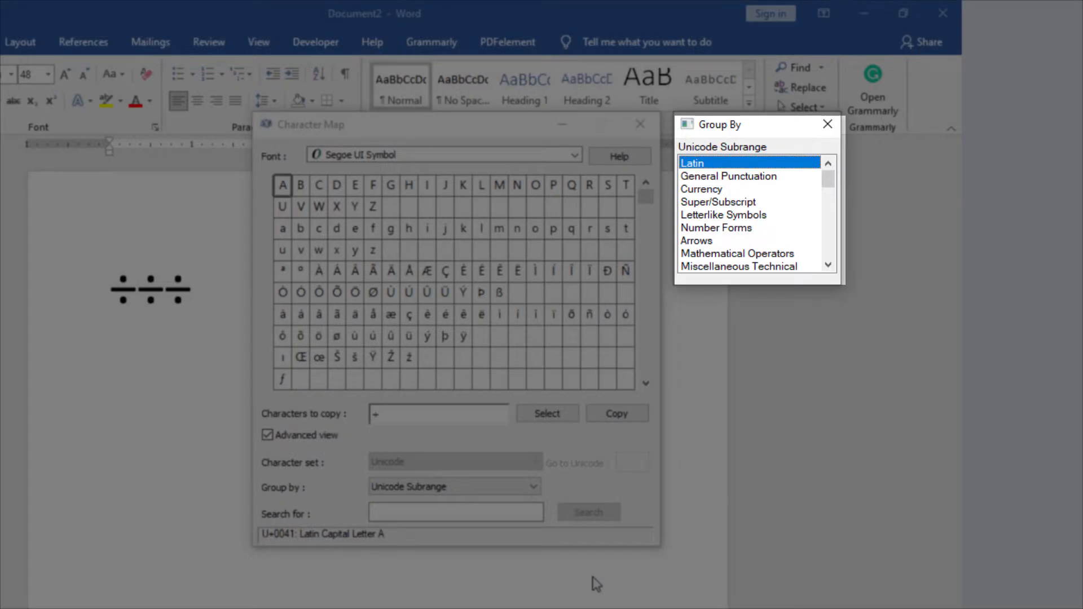
mouse_move(627, 573)
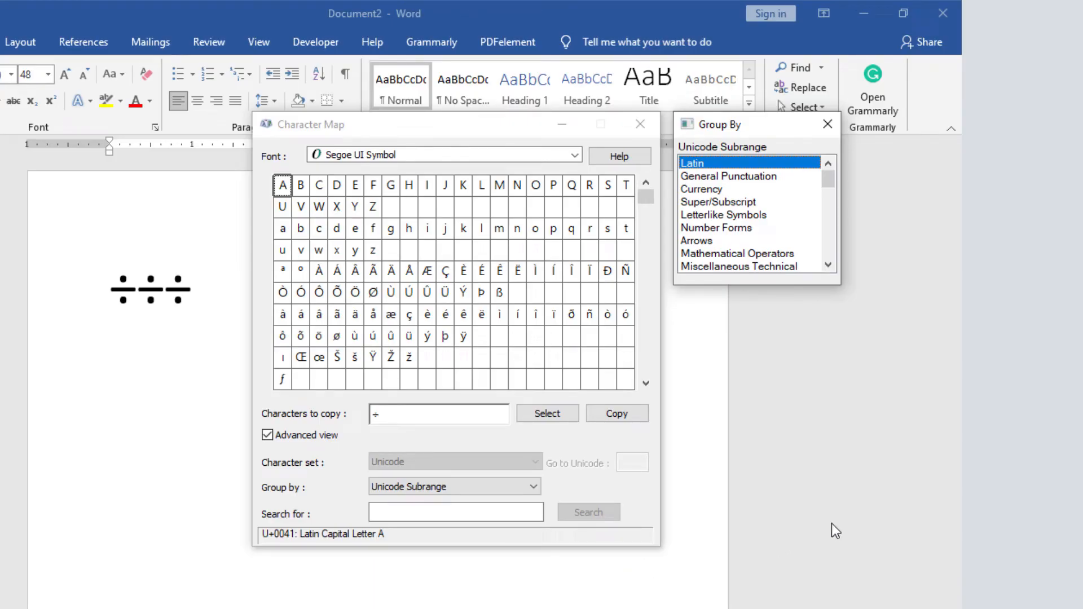
mouse_move(766, 259)
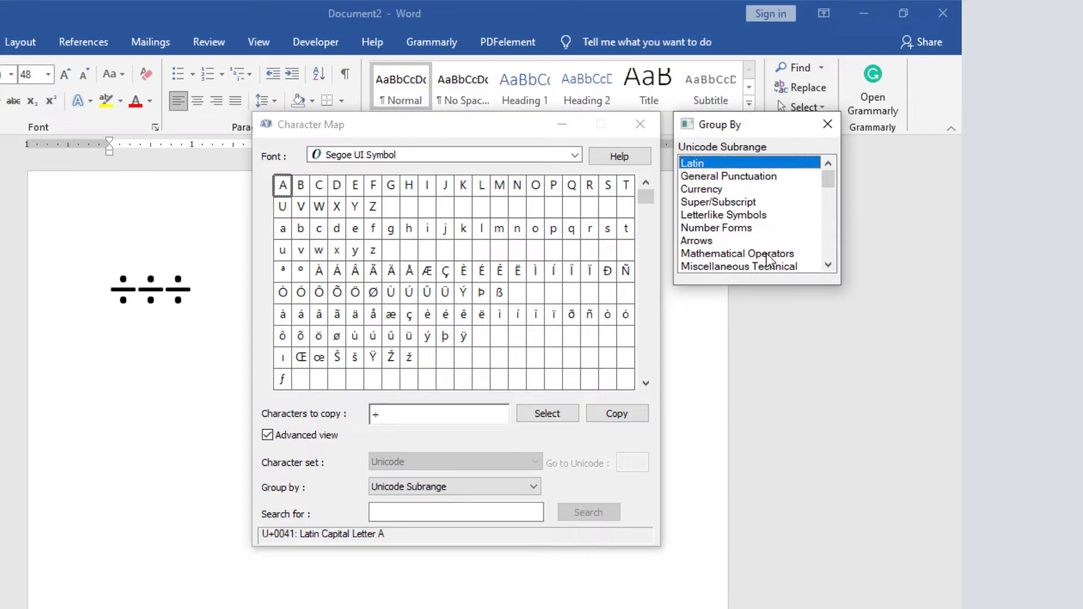
click(738, 253)
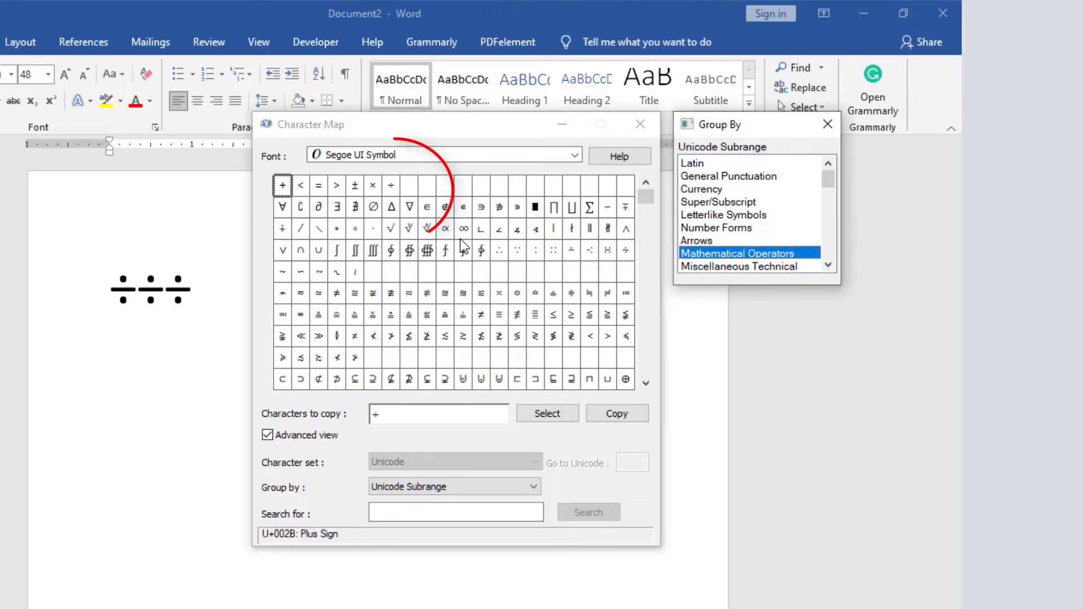
mouse_move(391, 185)
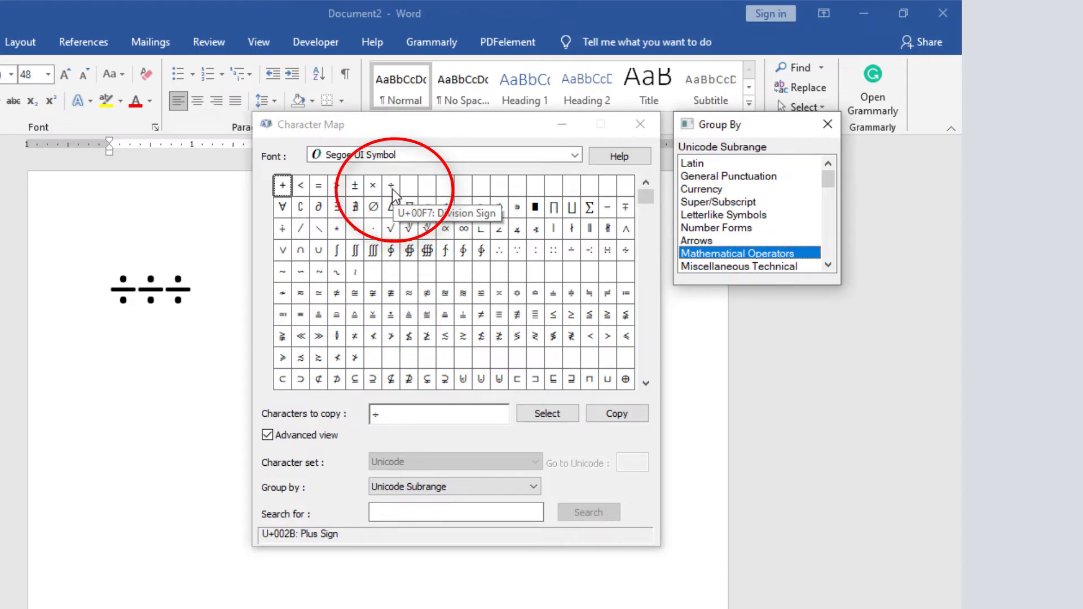
click(390, 185)
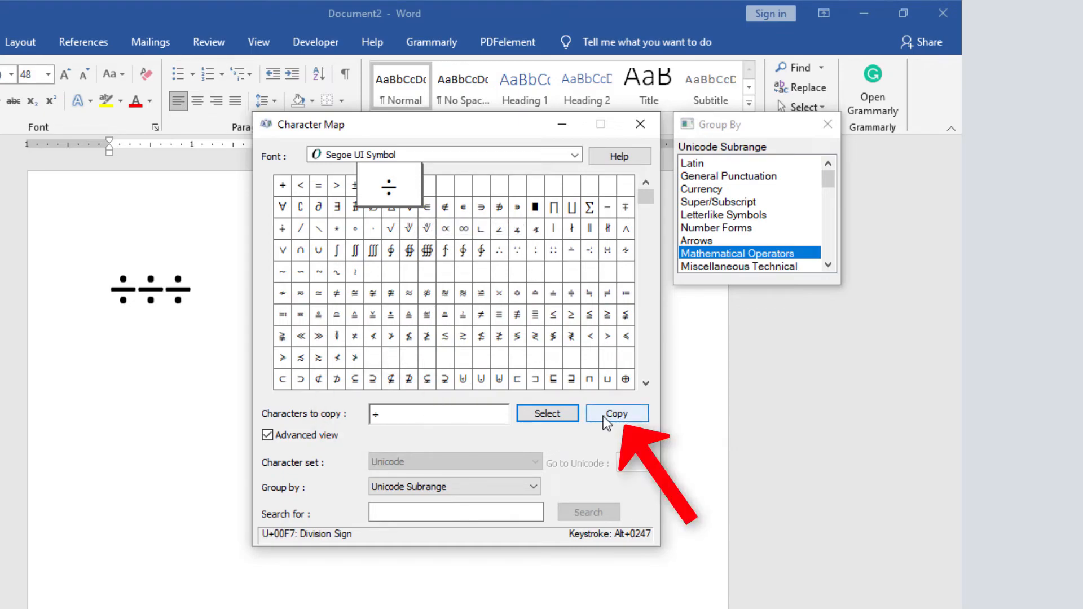
mouse_move(699, 434)
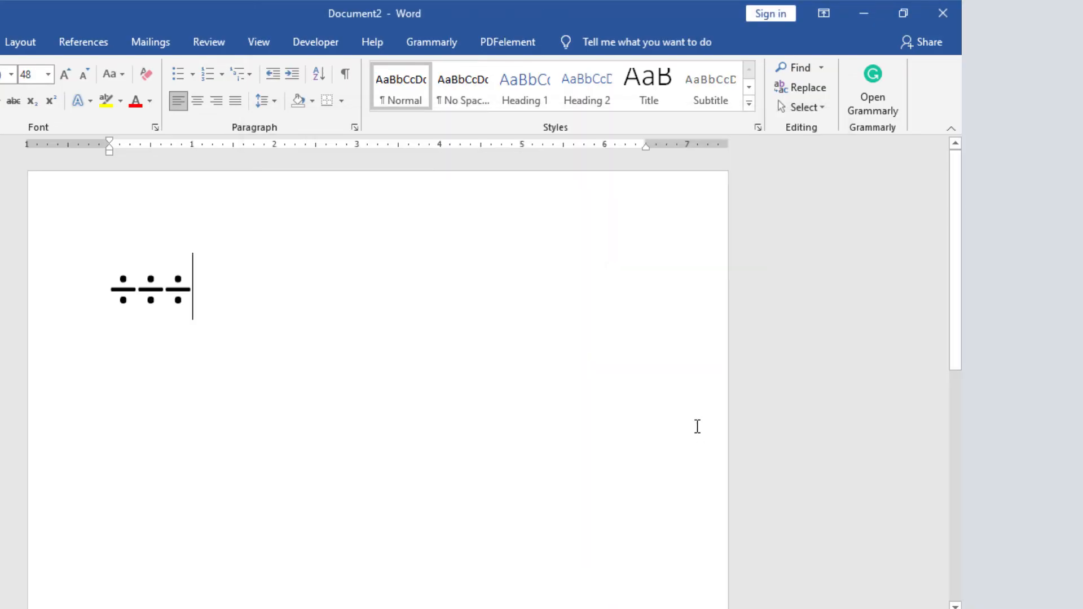
mouse_move(166, 305)
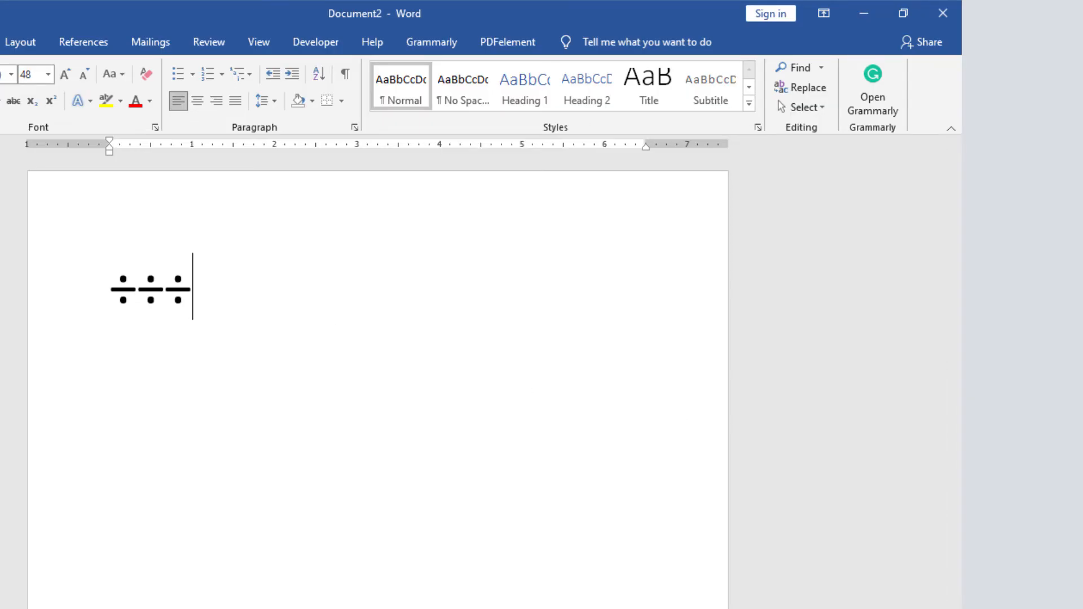
text(÷)
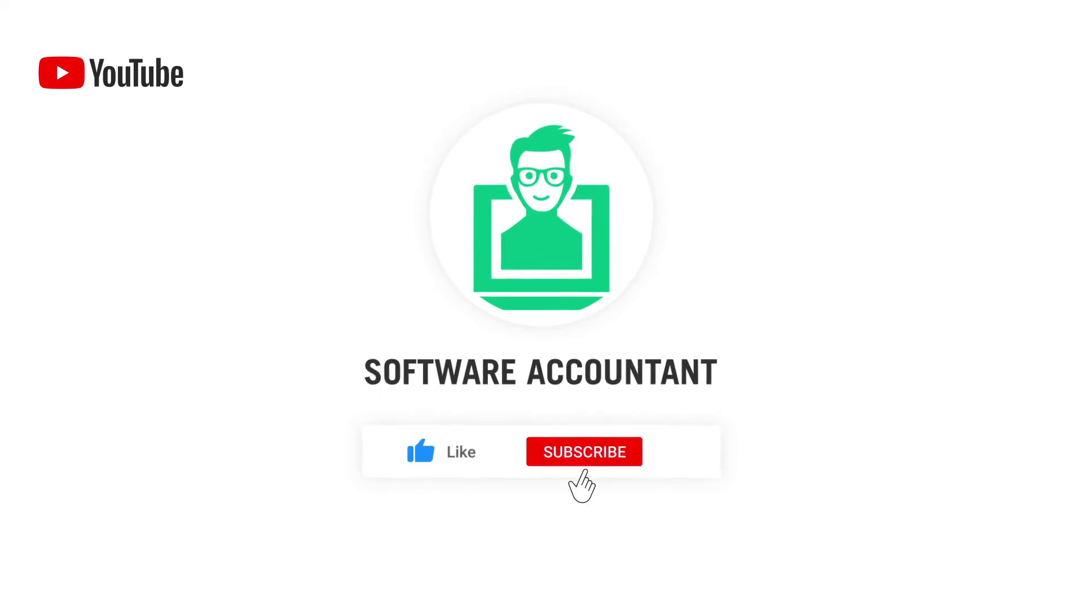
click(584, 452)
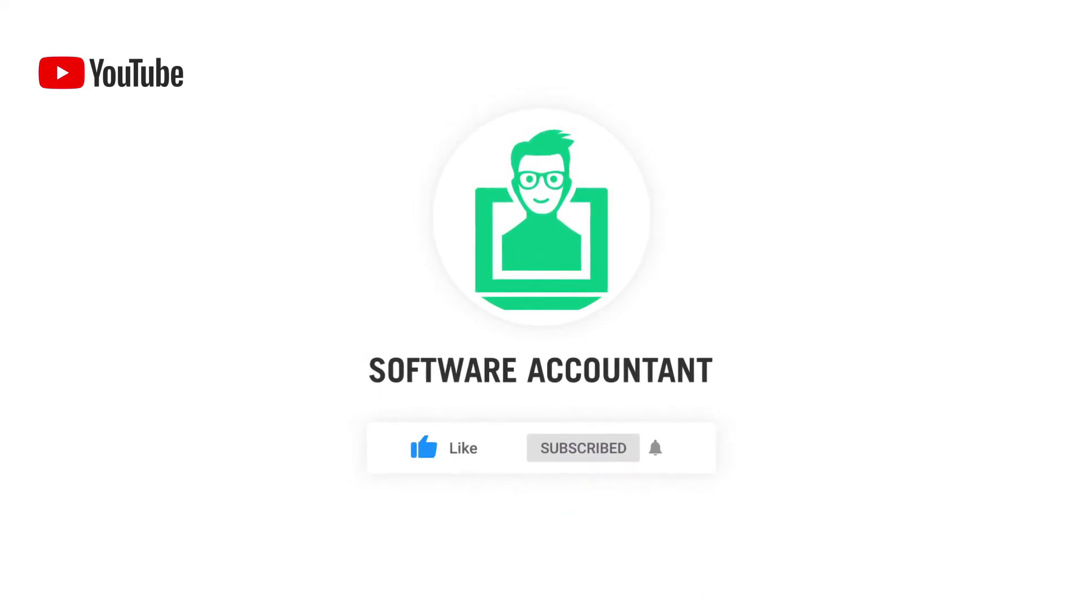